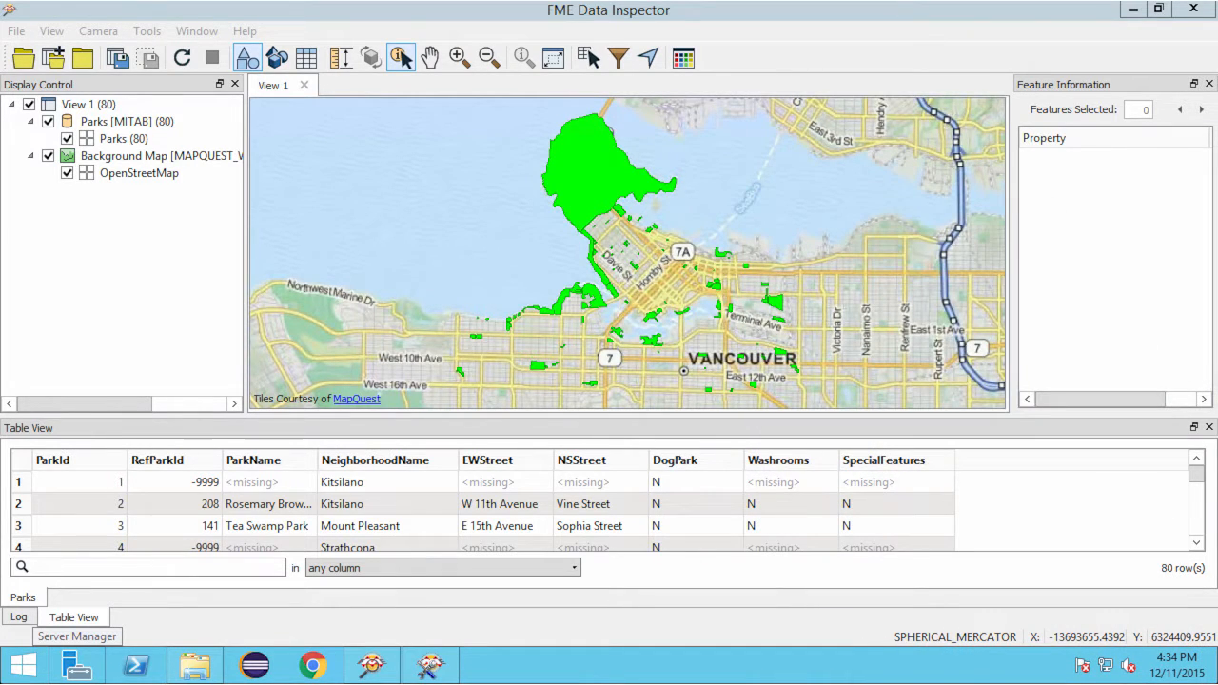
Step: Start Generate Workspace from the Start tab
click(627, 251)
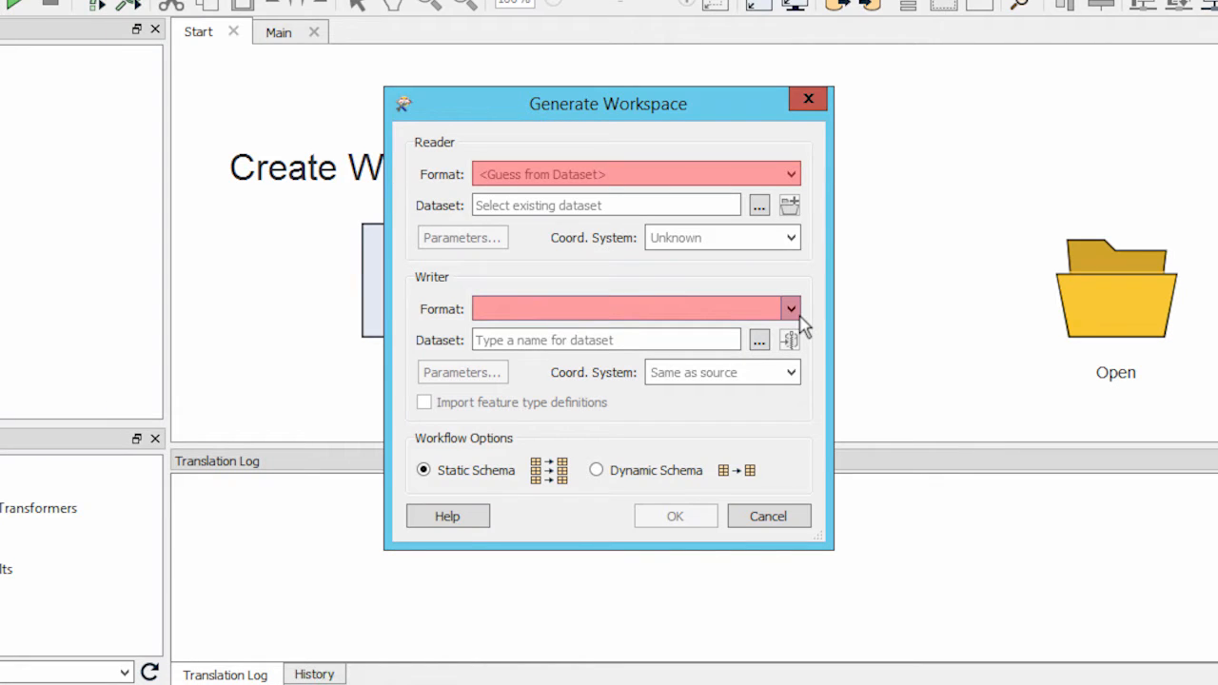
mouse_move(792, 308)
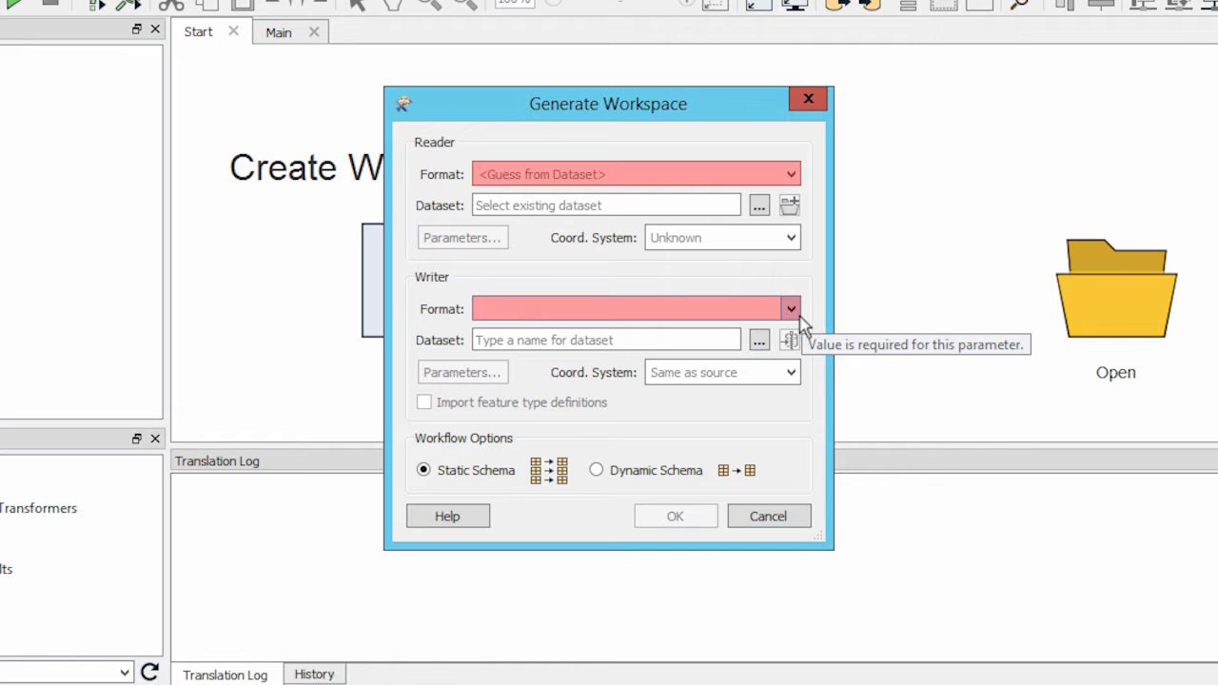
mouse_move(807, 201)
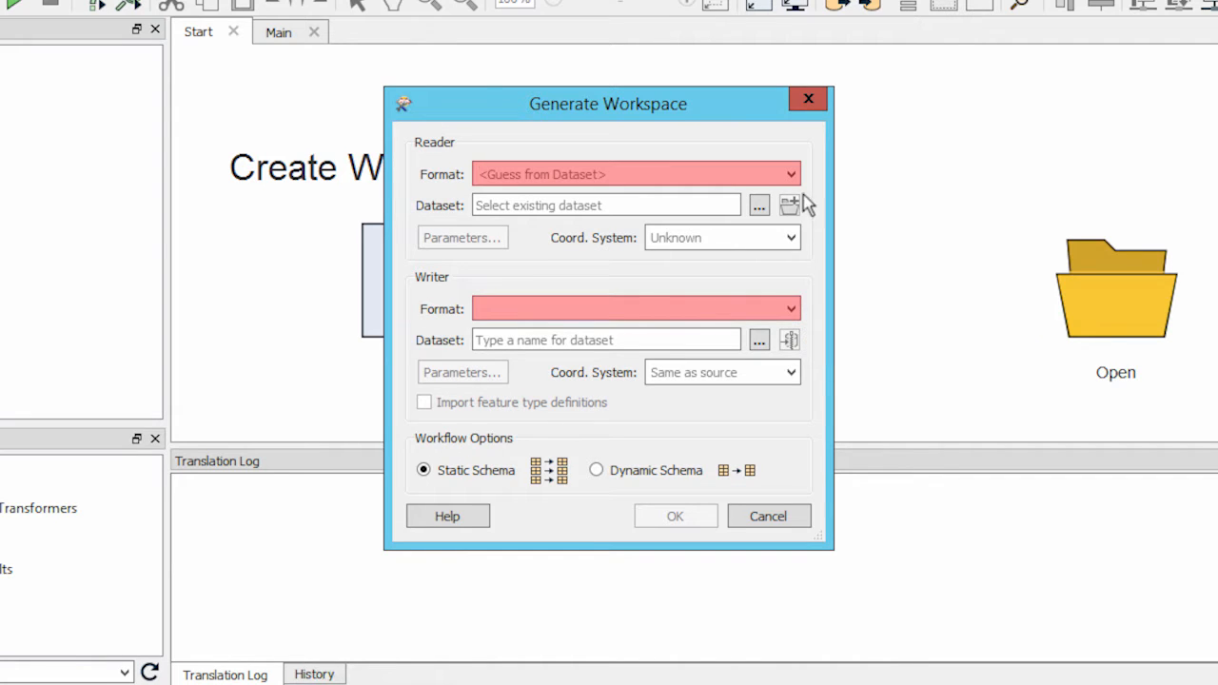
mouse_move(757, 205)
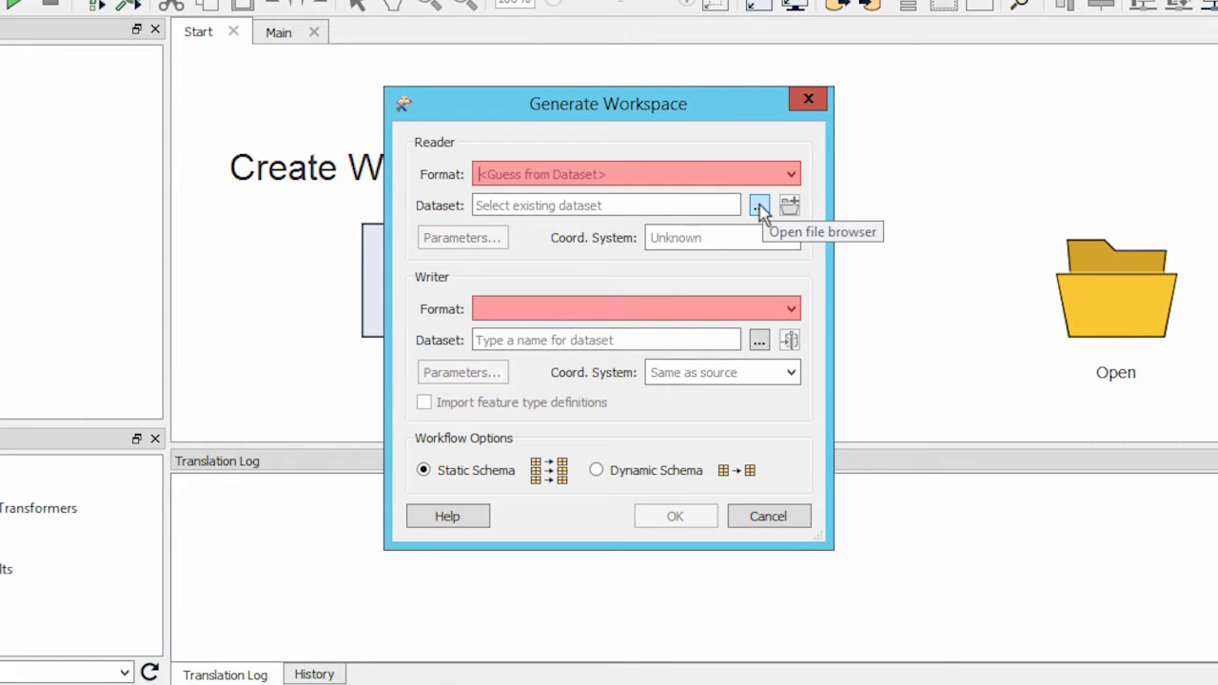
Step: Browse the reader dataset to Documents\FMEData2016\Data\Parks for Parks.tab
click(757, 206)
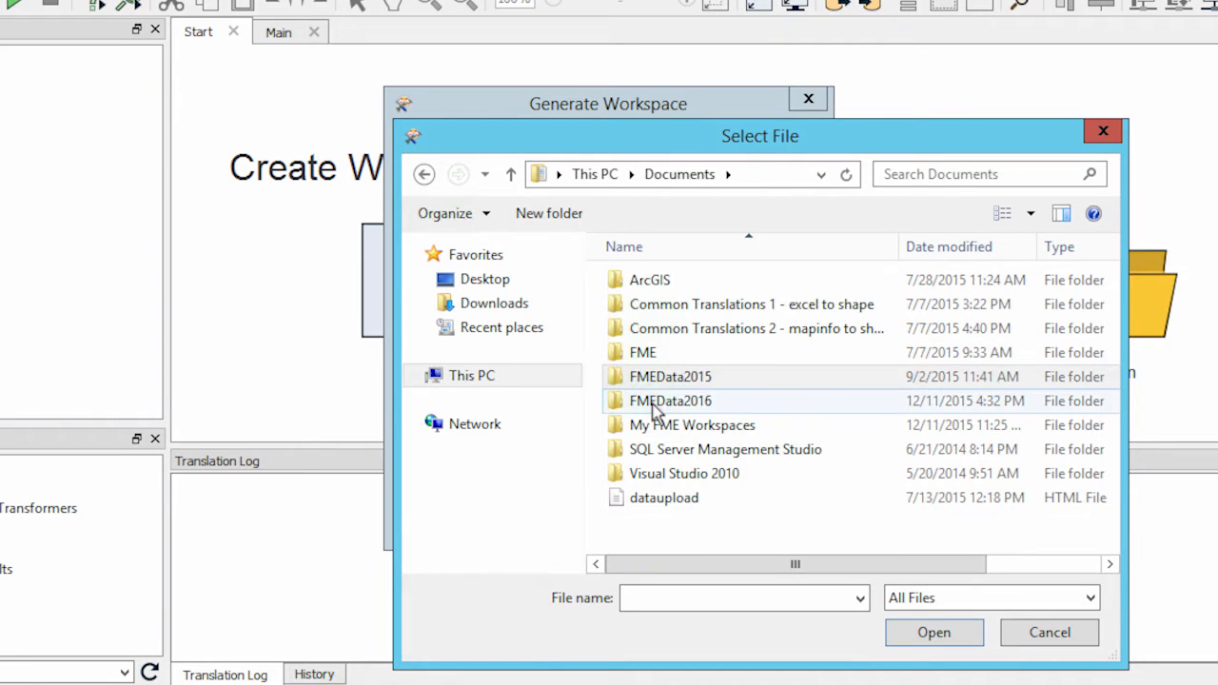
double_click(670, 399)
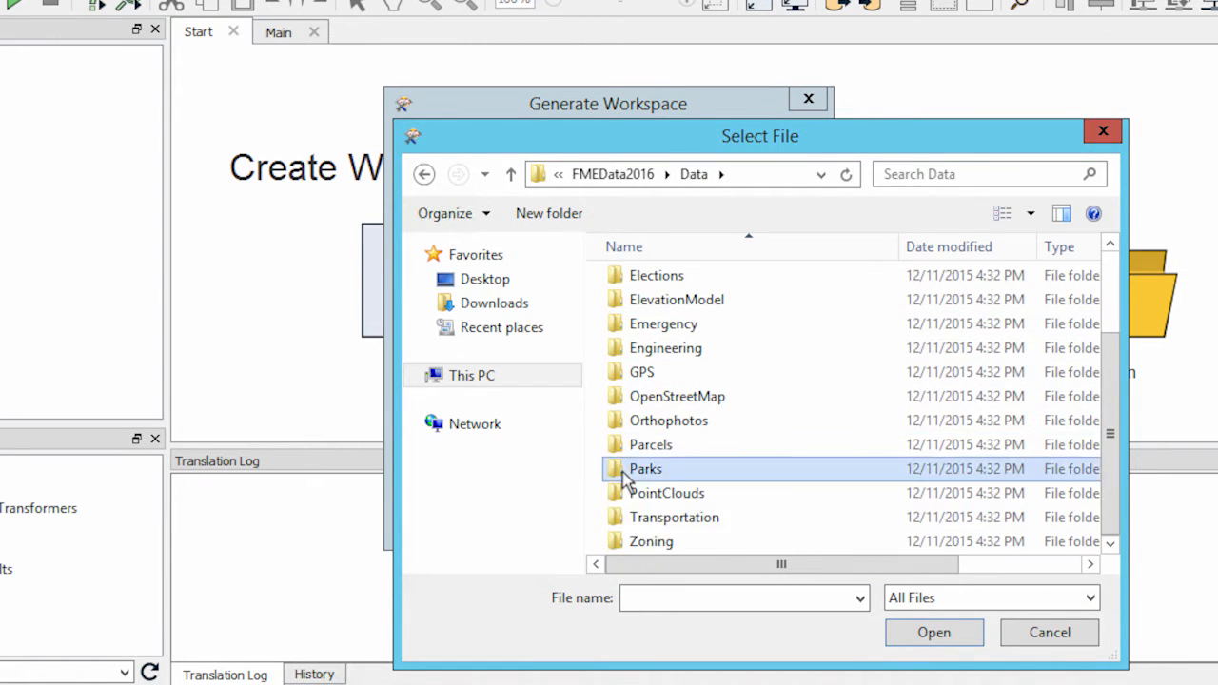
double_click(645, 468)
text(g)
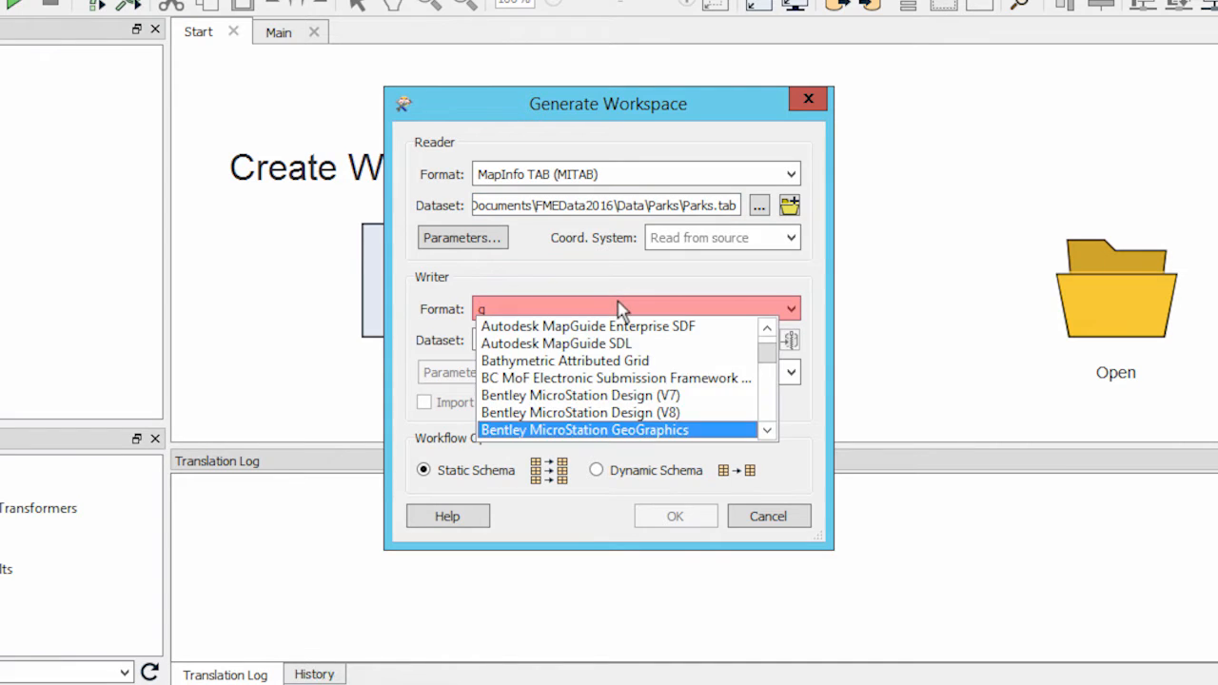
Step: Choose GML (Geography Markup Language) as writer format, viewing More Formats gallery unchanged
text(ml)
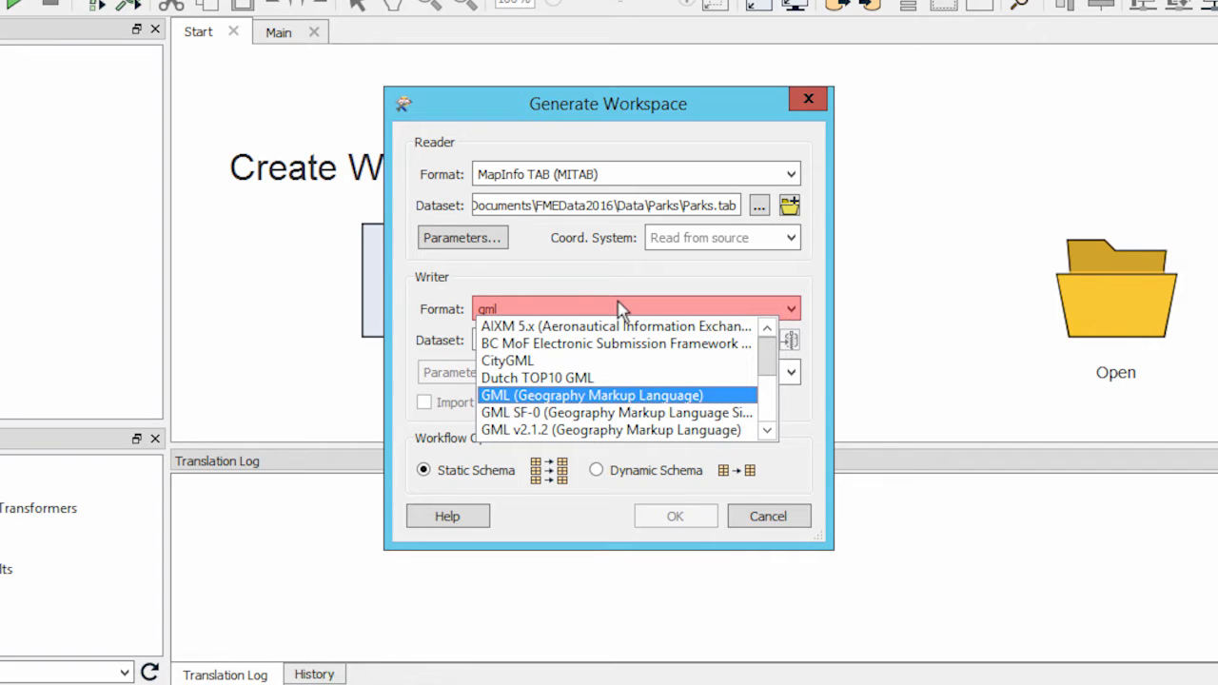
mouse_move(624, 400)
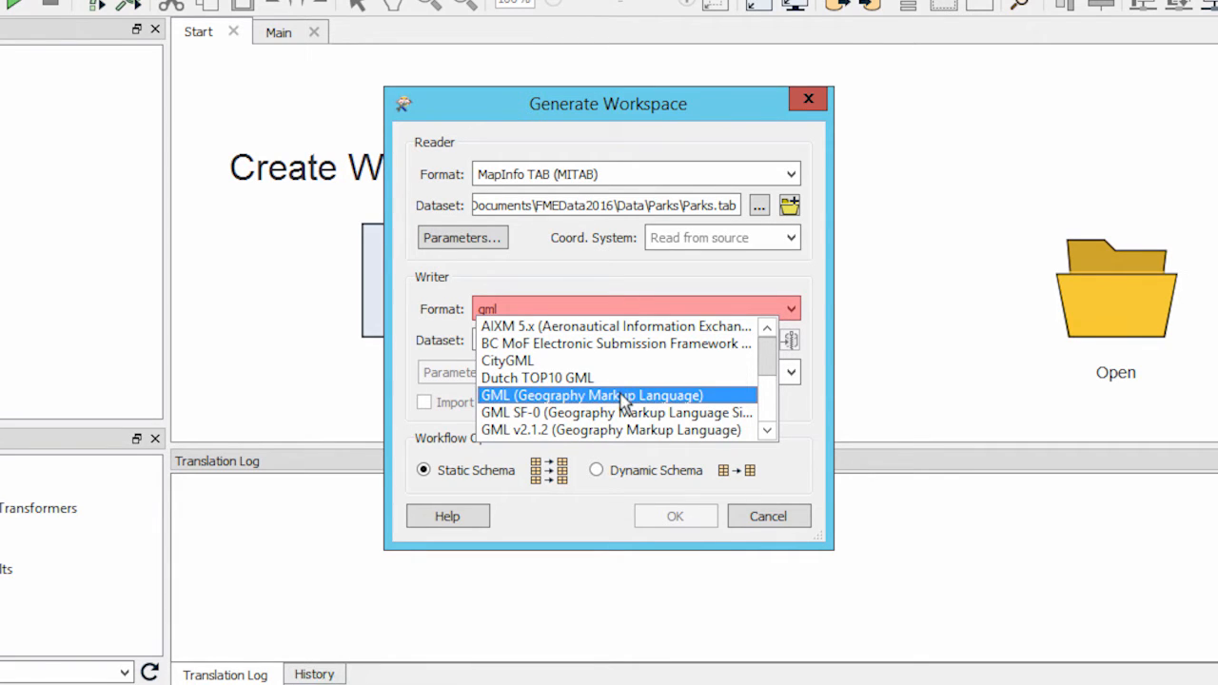
click(590, 394)
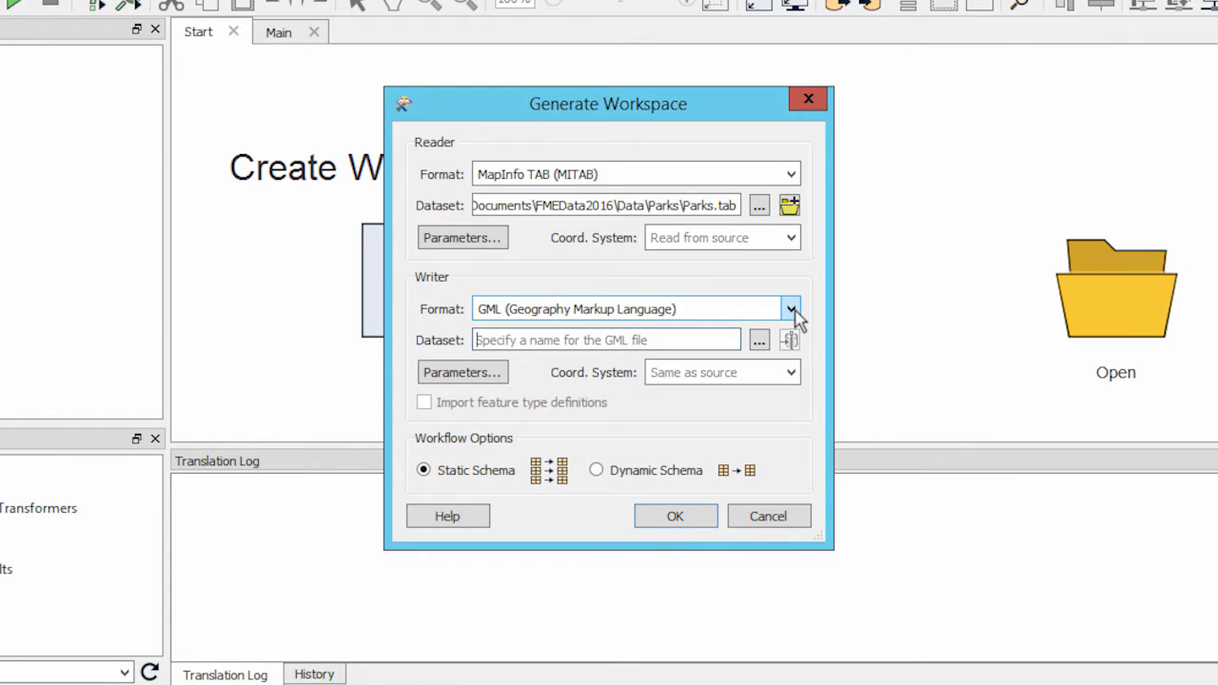
click(791, 308)
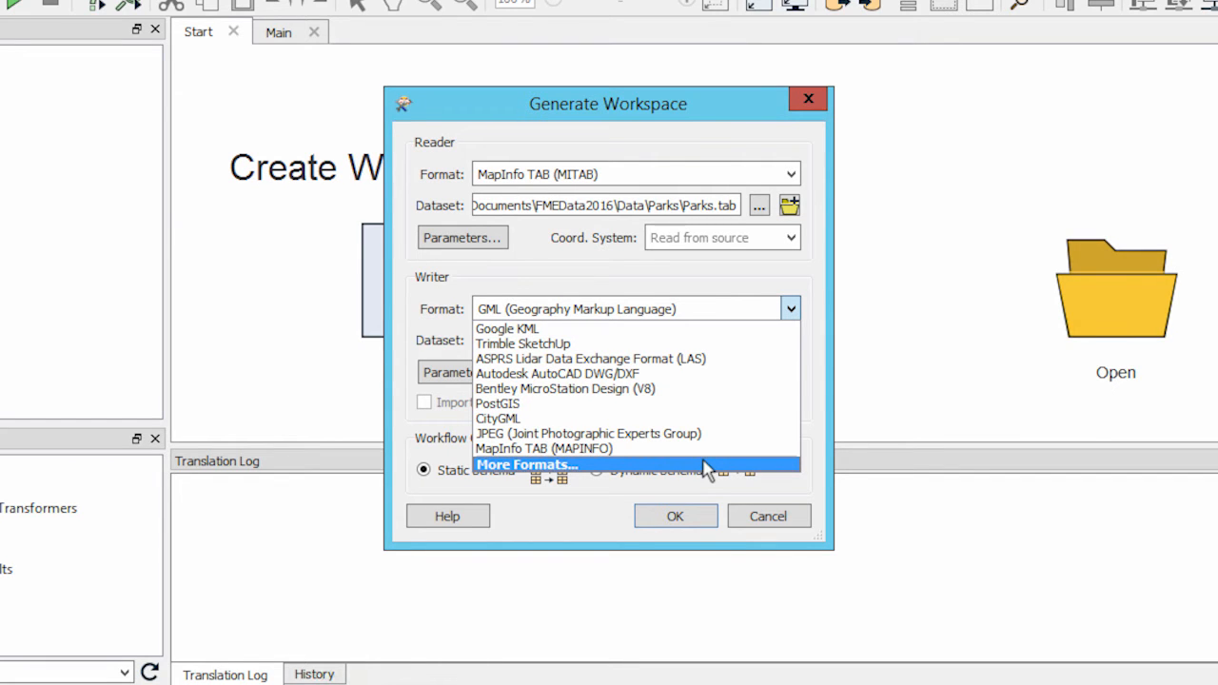
click(527, 464)
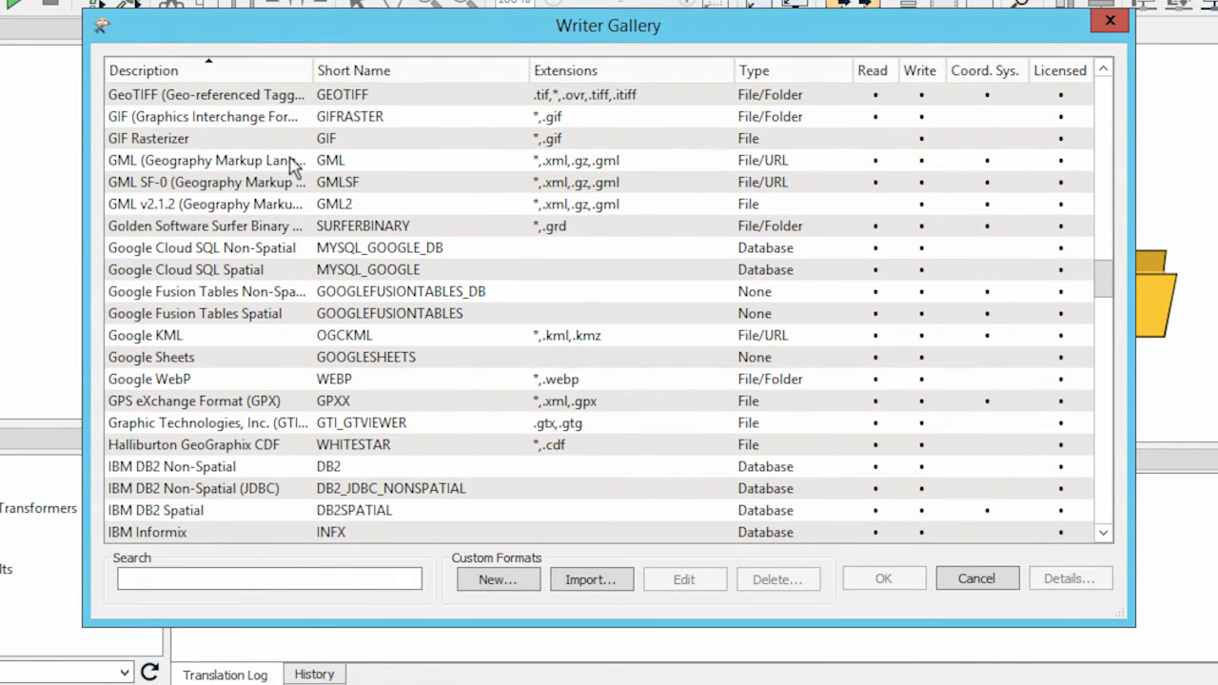
click(883, 579)
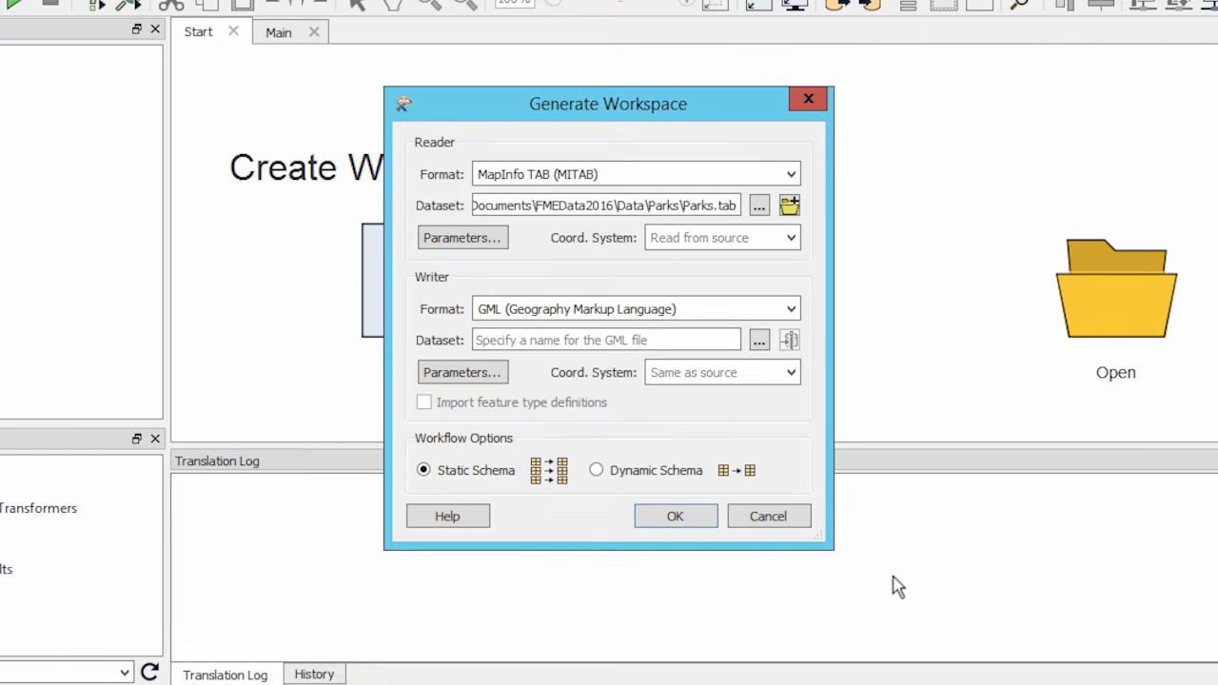
mouse_move(760, 339)
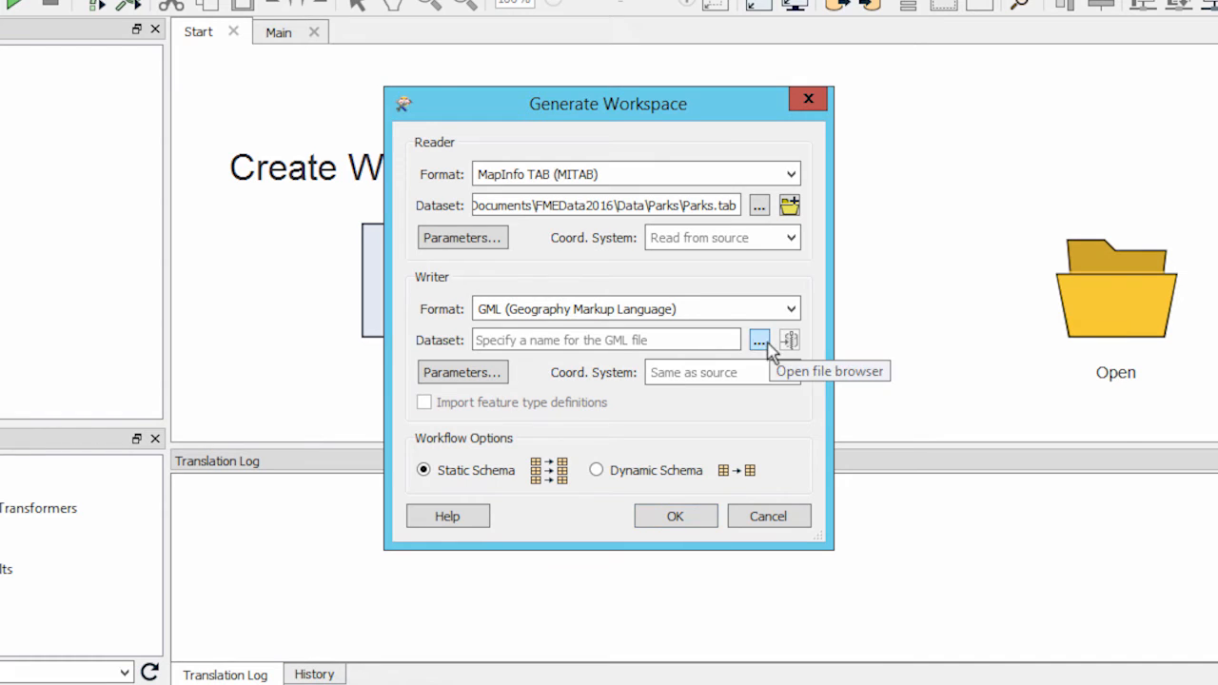
Step: Save the GML writer dataset as 'output' in FMEData2016\Output
click(757, 339)
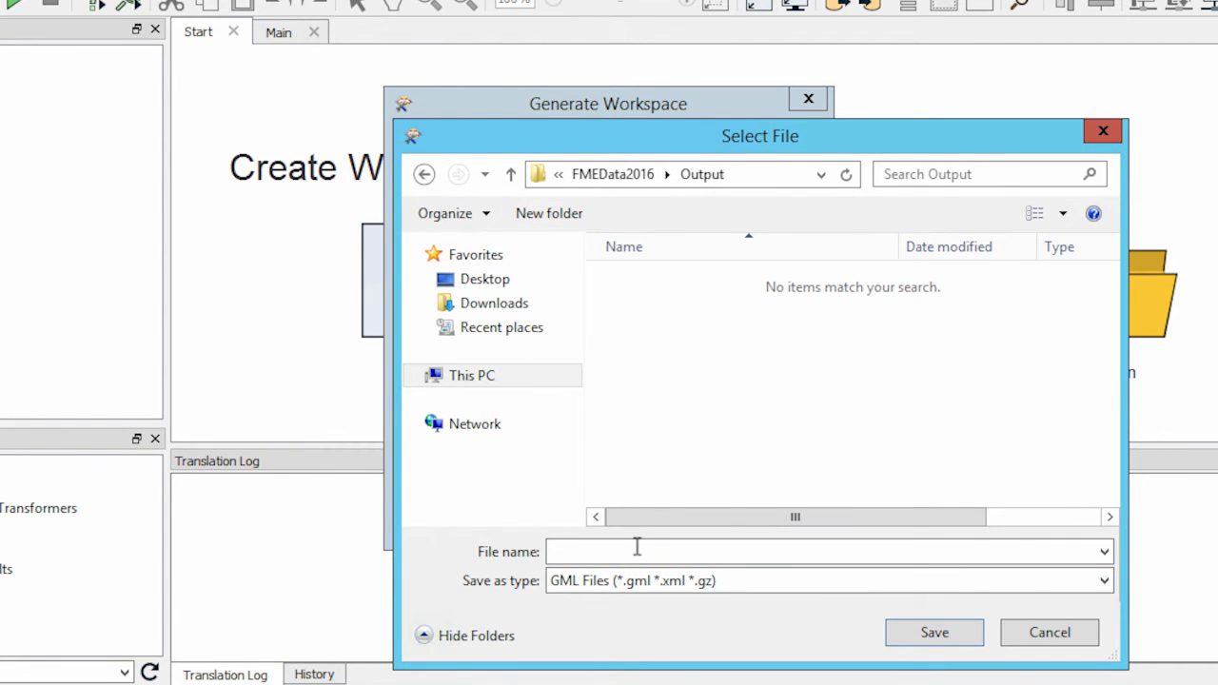
text(output)
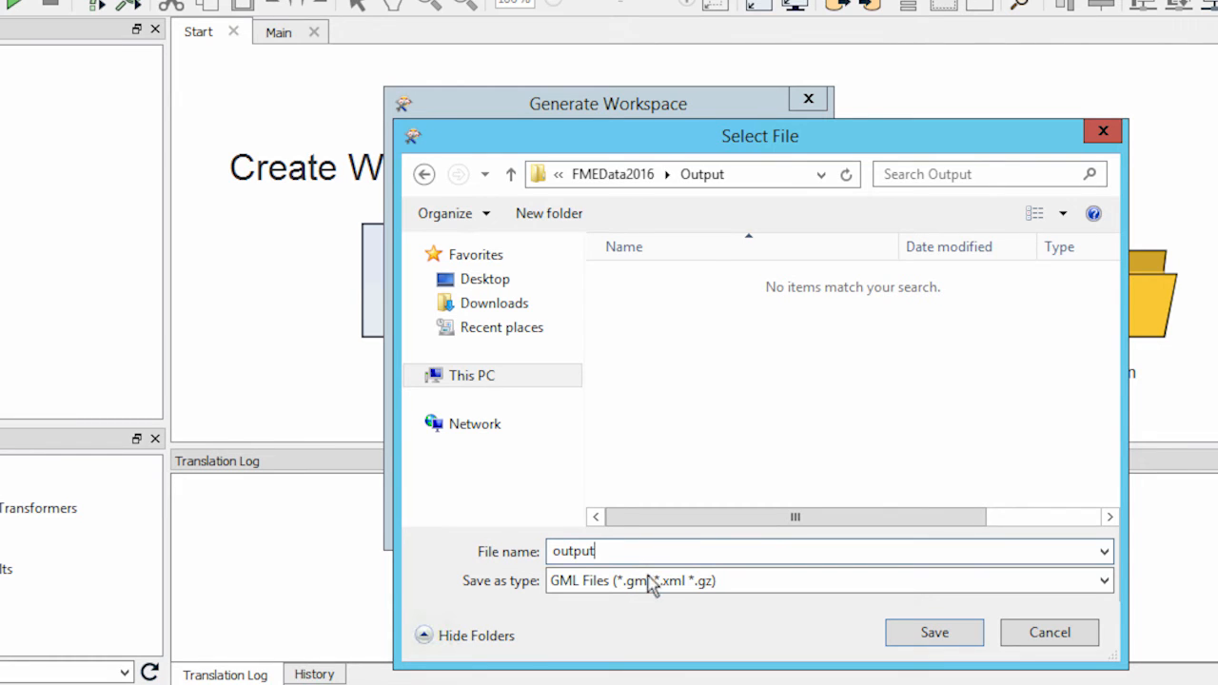
click(932, 632)
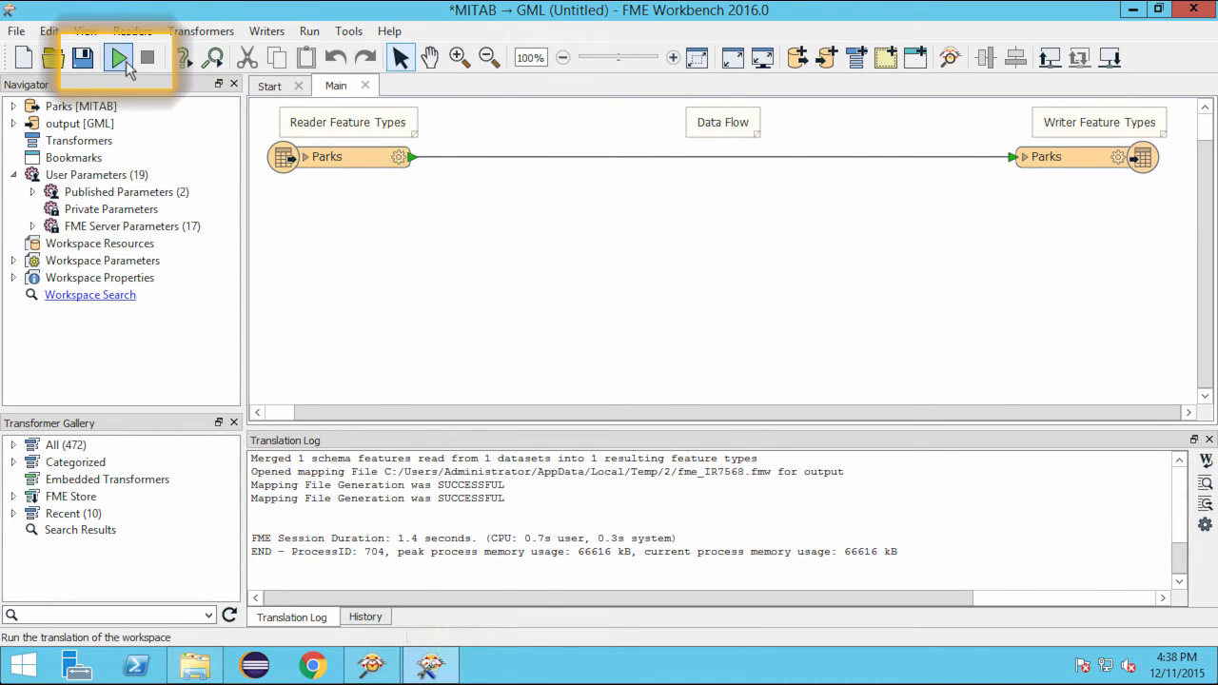
Step: Run the MITAB-to-GML translation, writing 80 park features with no warnings
click(118, 57)
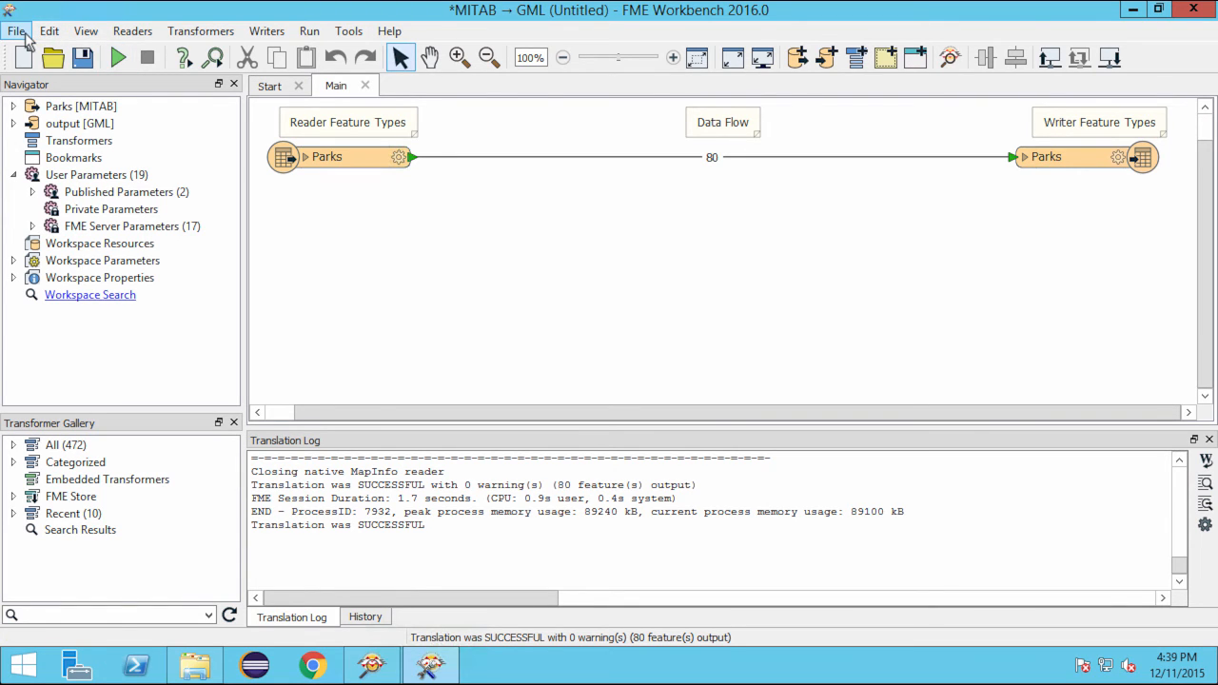
Step: Save the workspace as myfirstworkspace.fmw in FMEData2016\Workspaces
click(15, 30)
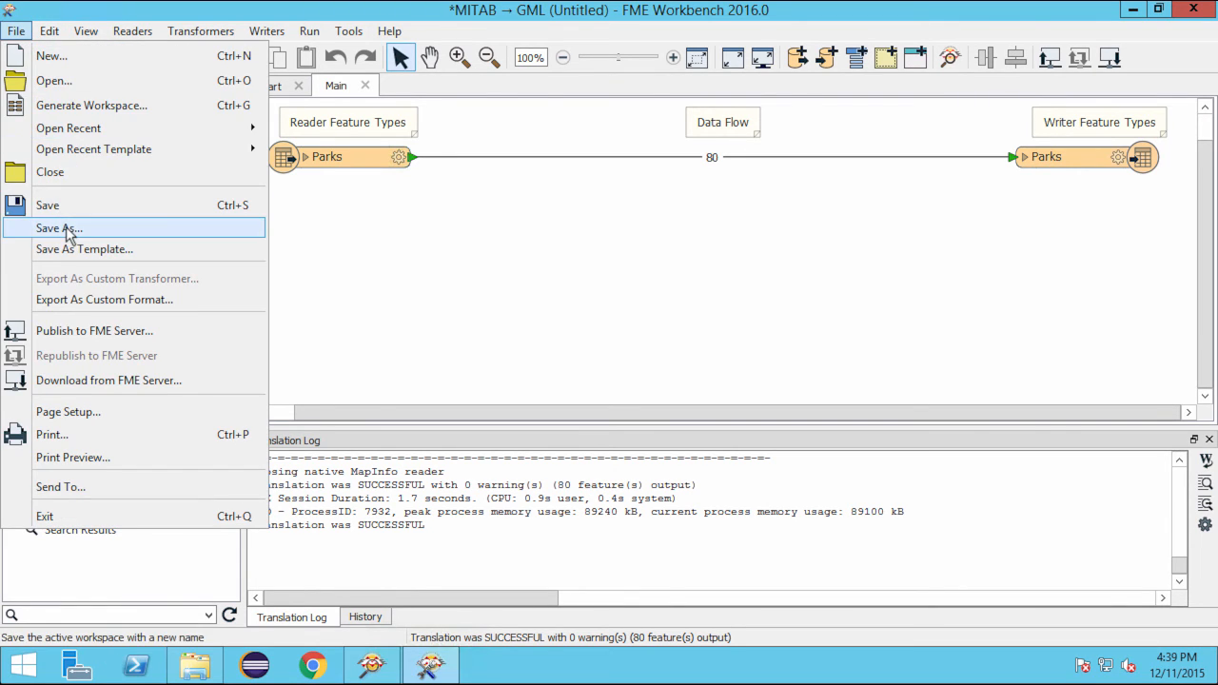
click(57, 229)
text(myfirstworkspace)
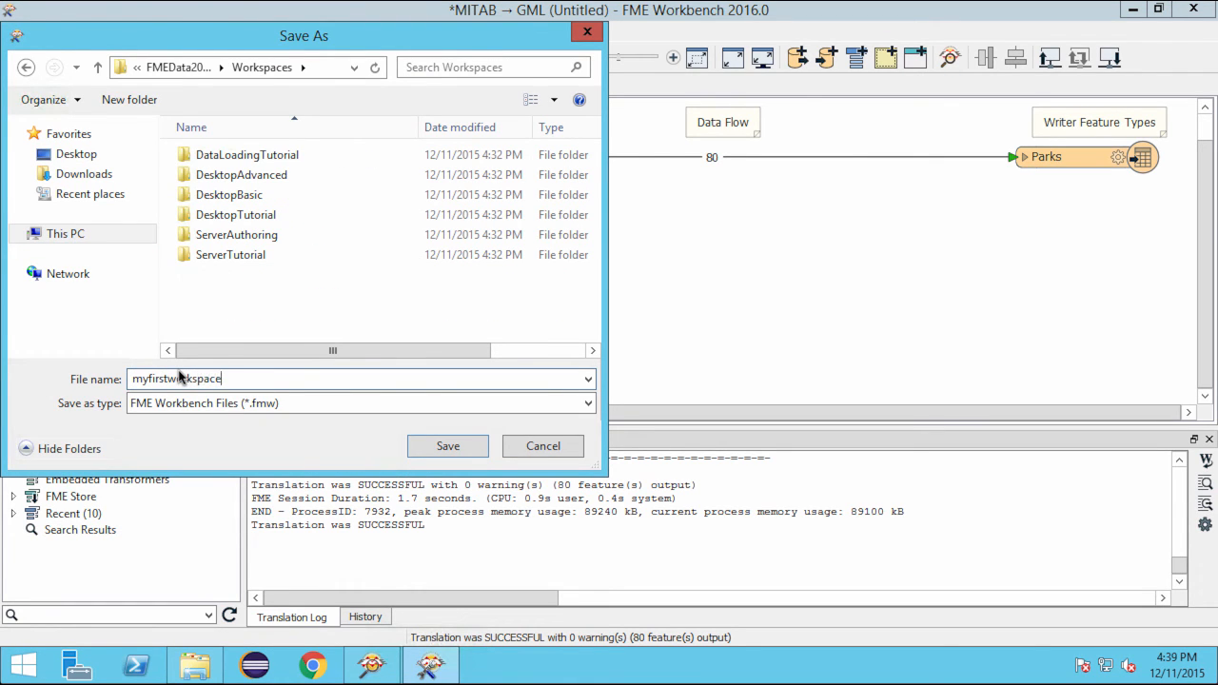
click(447, 446)
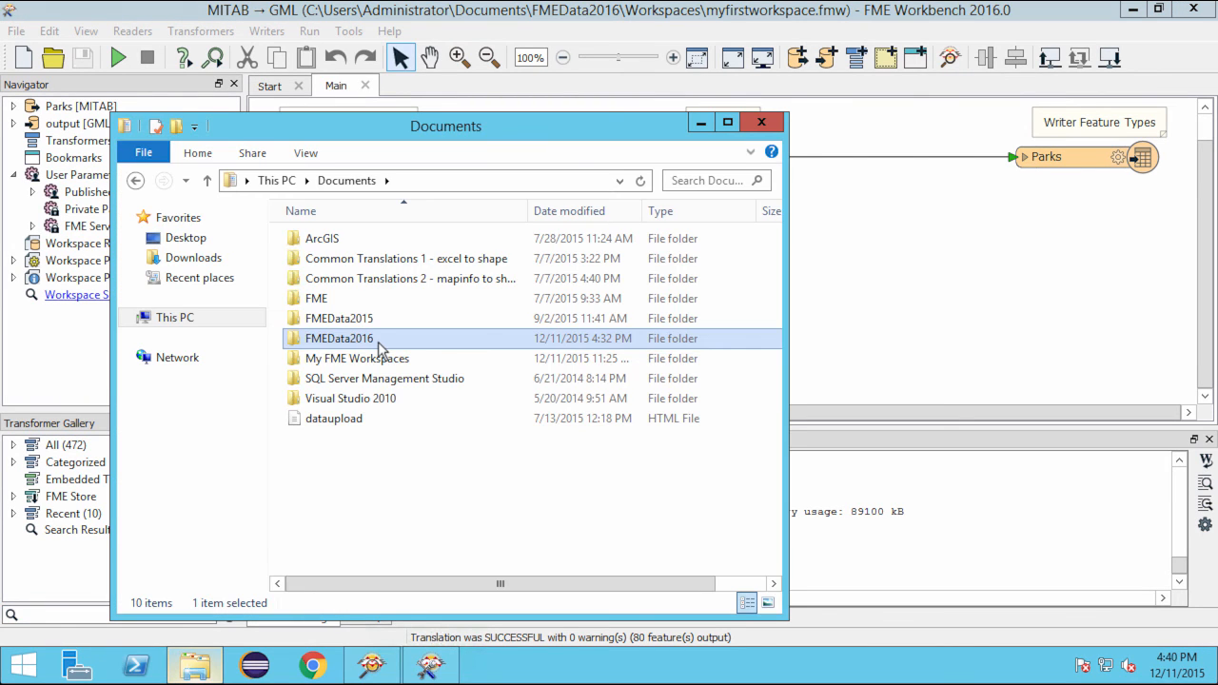
Step: Browse File Explorer to FMEData2016\Output to check the GML and schema files
double_click(338, 339)
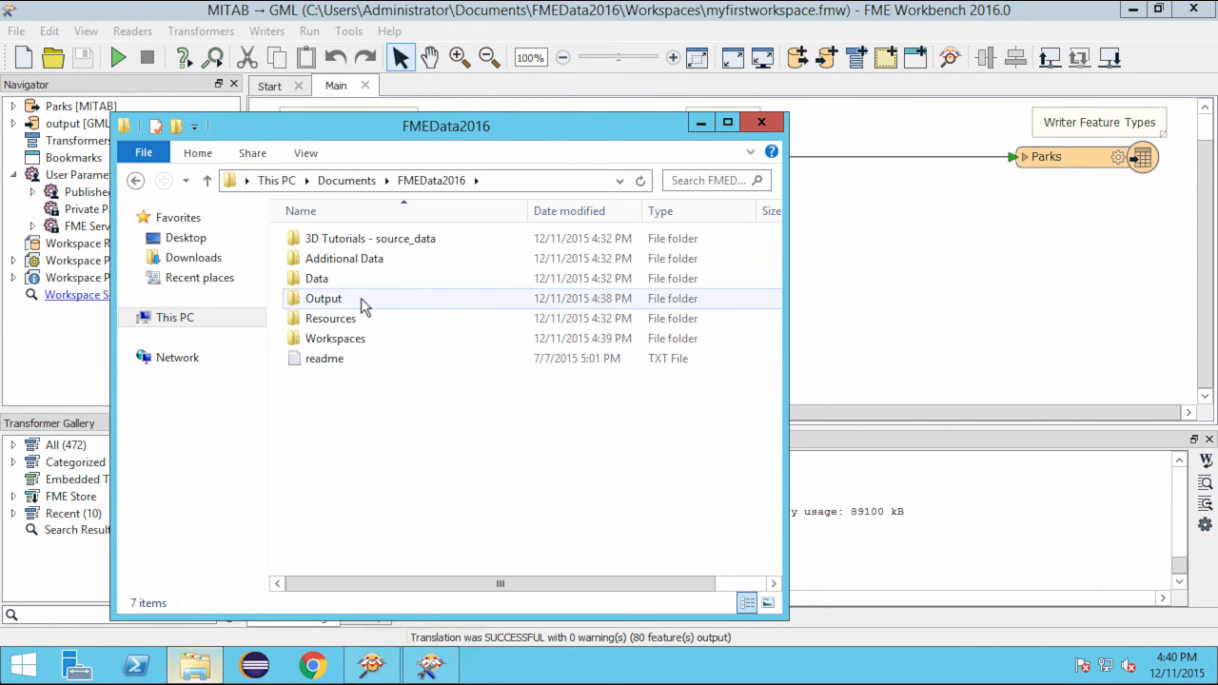
double_click(324, 297)
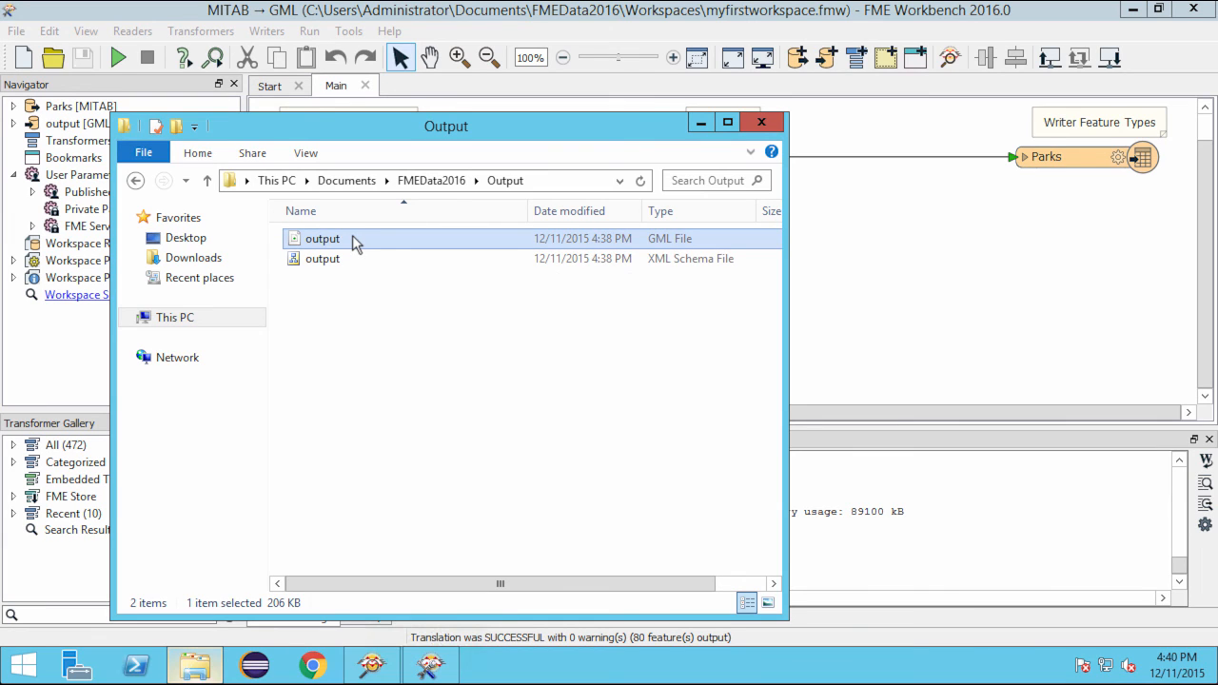